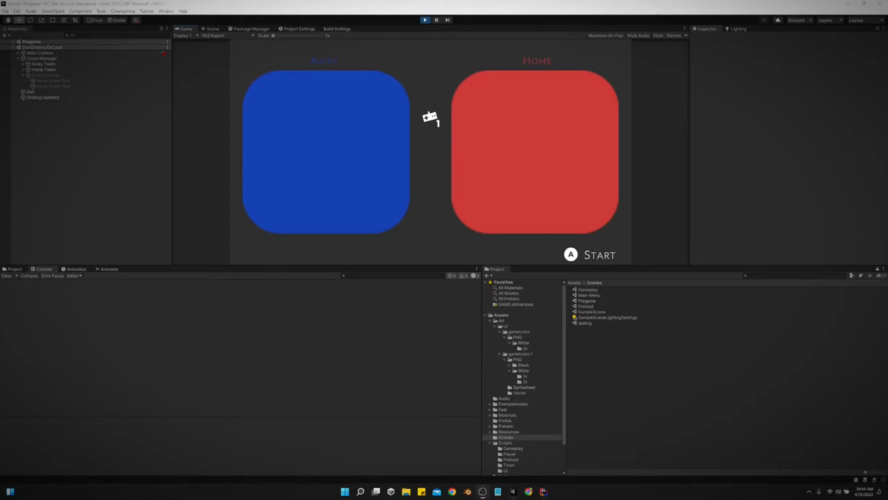
mouse_move(634, 92)
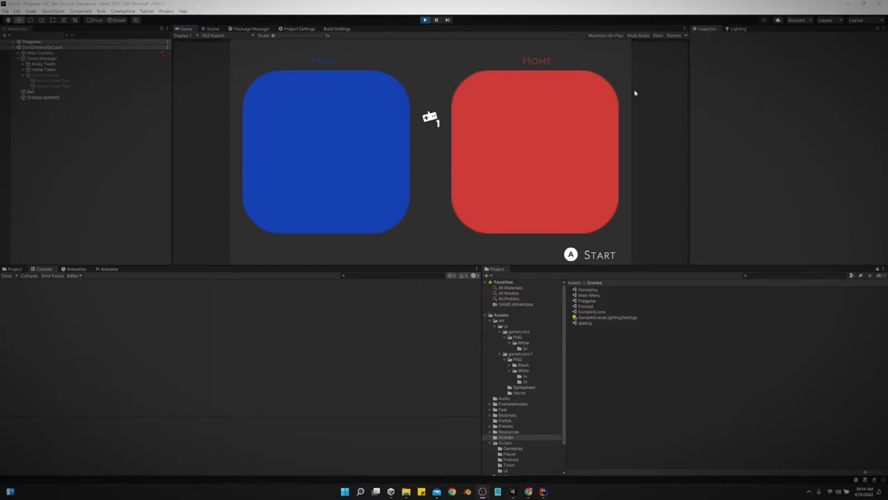
mouse_move(532, 266)
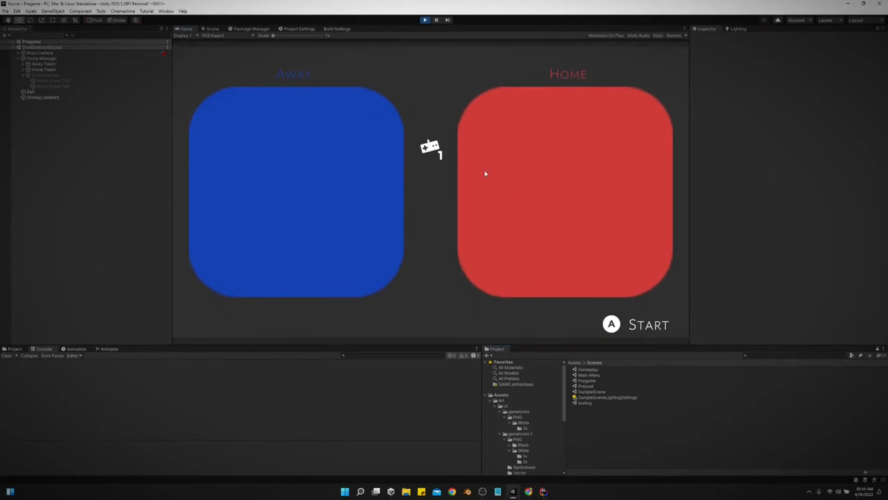
mouse_move(449, 141)
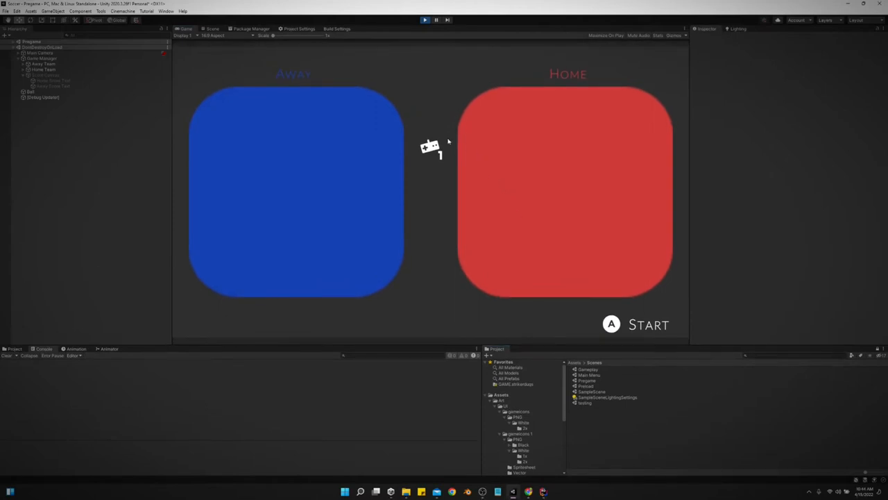
mouse_move(452, 138)
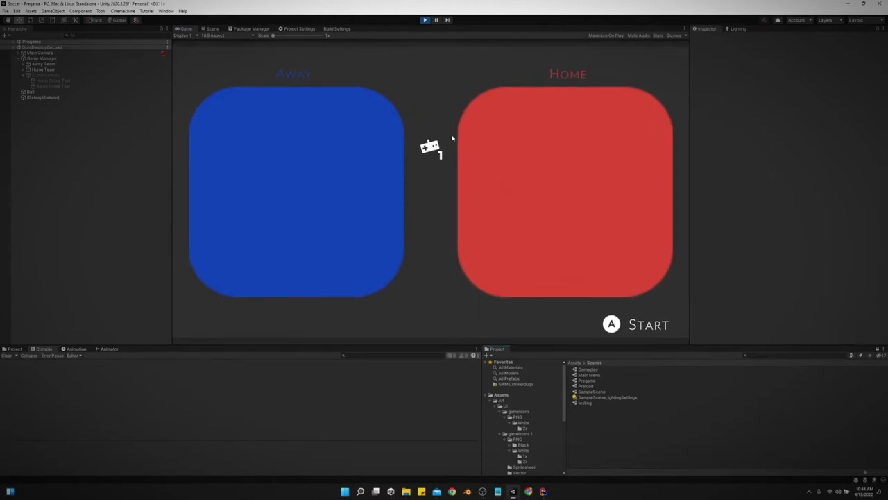
mouse_move(521, 116)
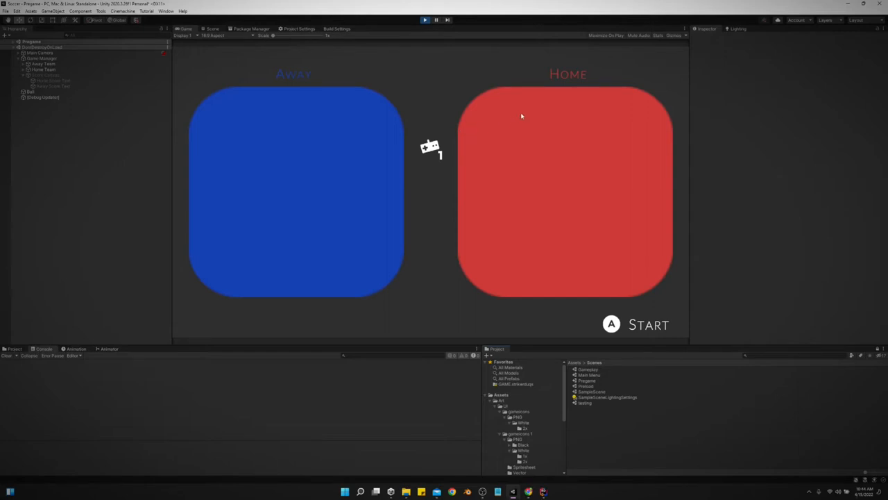
Step: Drag in the Game view while previewing the Away/Home team-select screen
drag(430, 146, 327, 146)
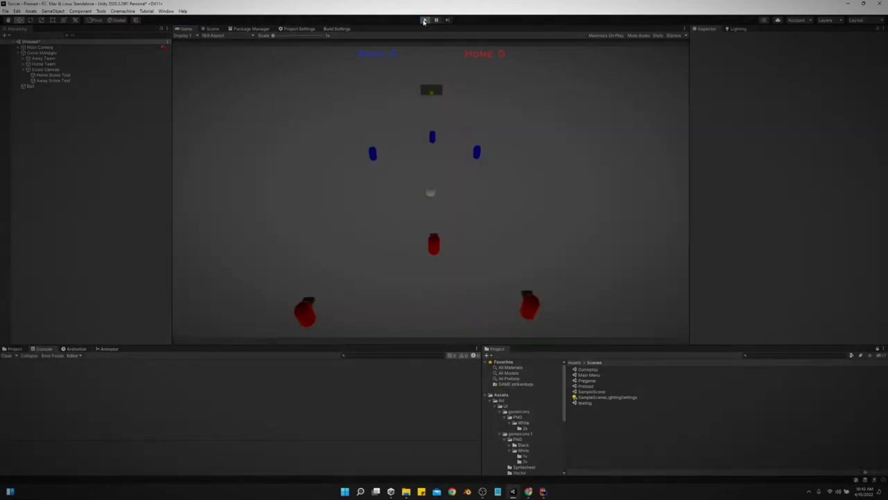
Step: Run Play mode to watch the soccer match with score and countdown timer
click(424, 19)
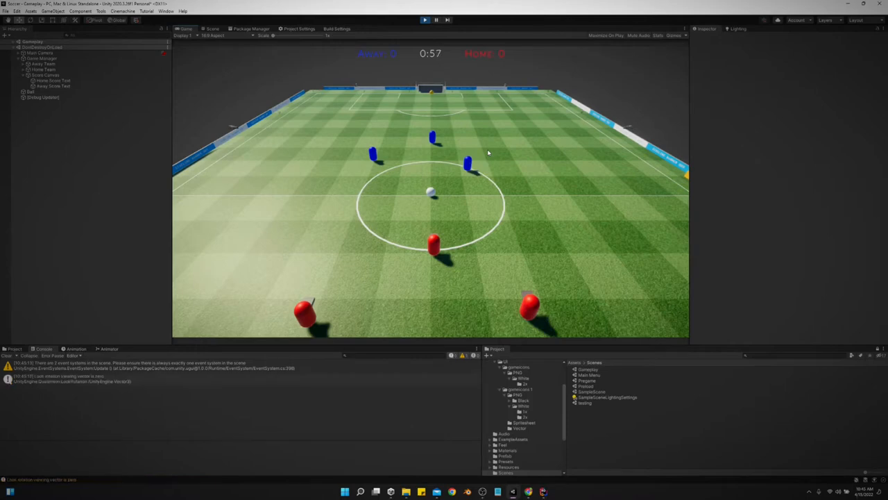
click(436, 20)
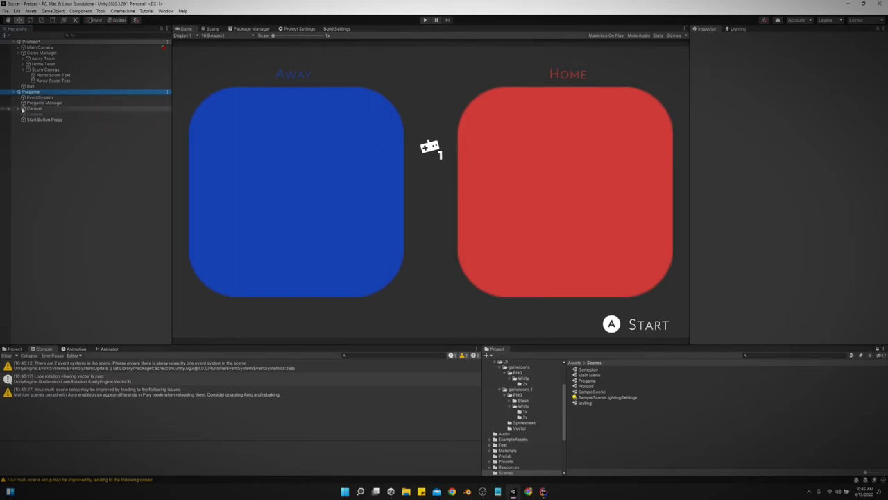
Step: Expand the Pregame Canvas to list its child UI elements
click(42, 131)
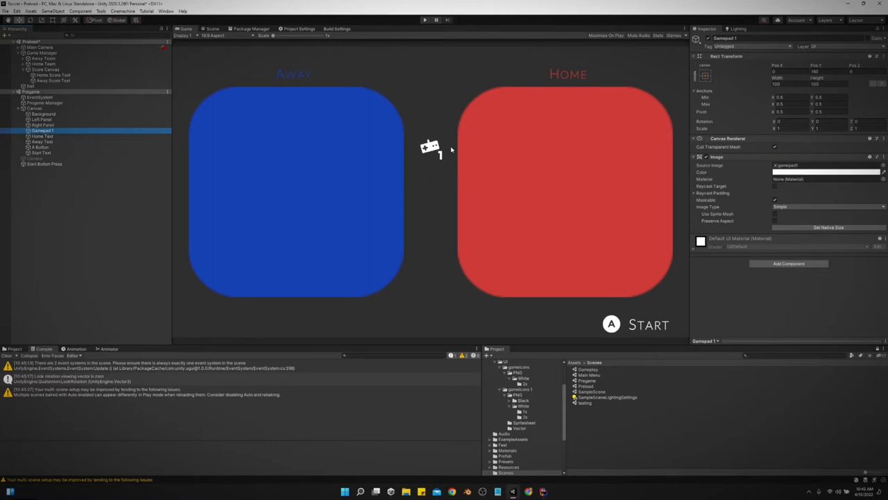
mouse_move(431, 150)
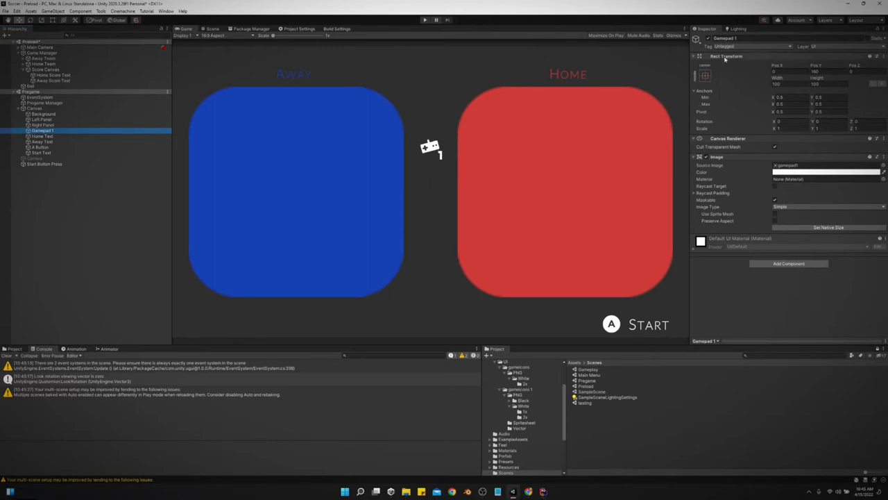
mouse_move(426, 335)
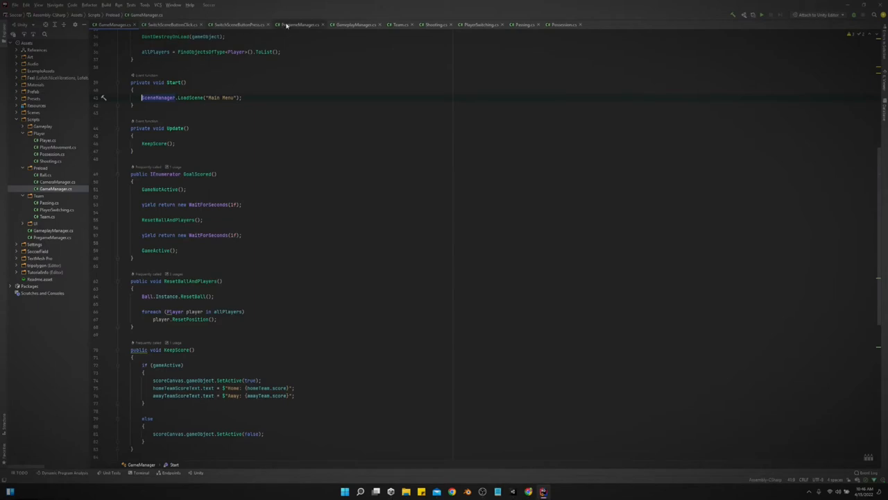
Step: Walk through PregameManager.cs fields gamepadRectTransform and _cooldown, then scroll down to Update
click(298, 24)
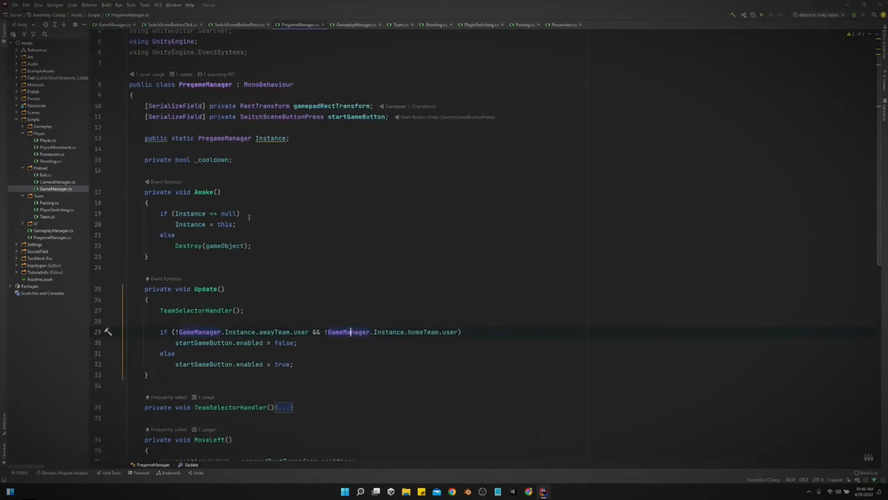
scroll(down, 3)
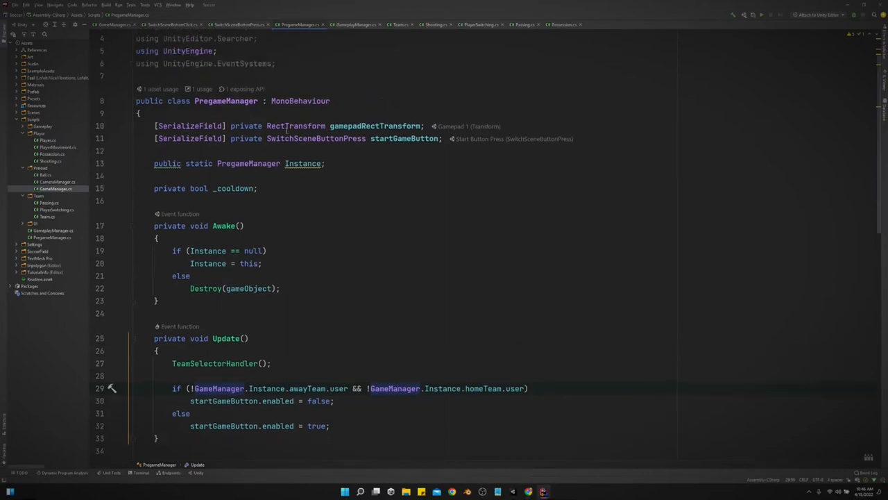
click(356, 126)
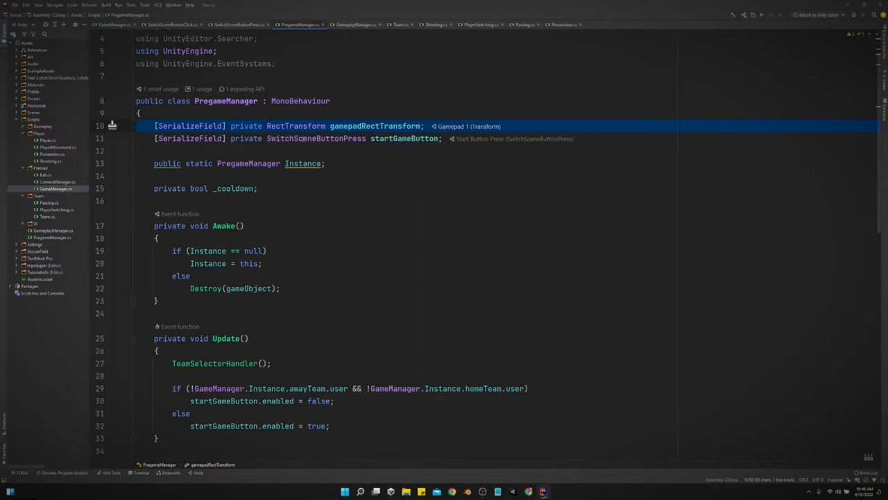
click(302, 138)
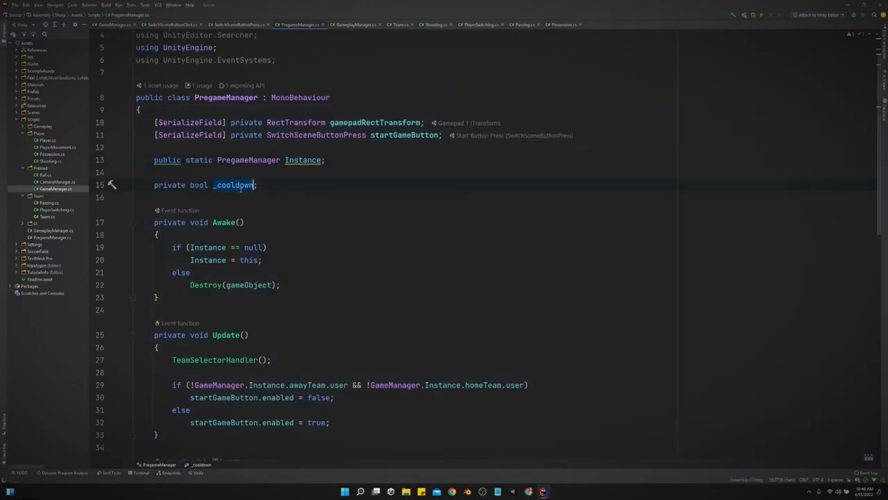
scroll(down, 3)
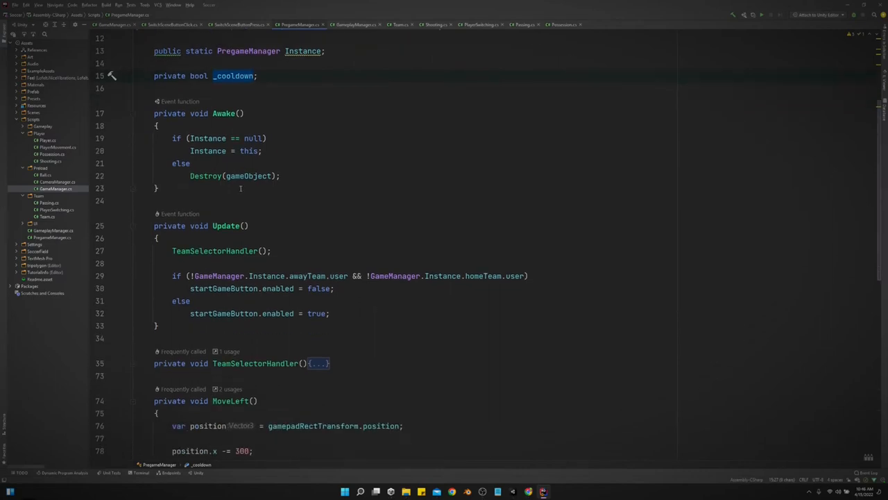
scroll(down, 3)
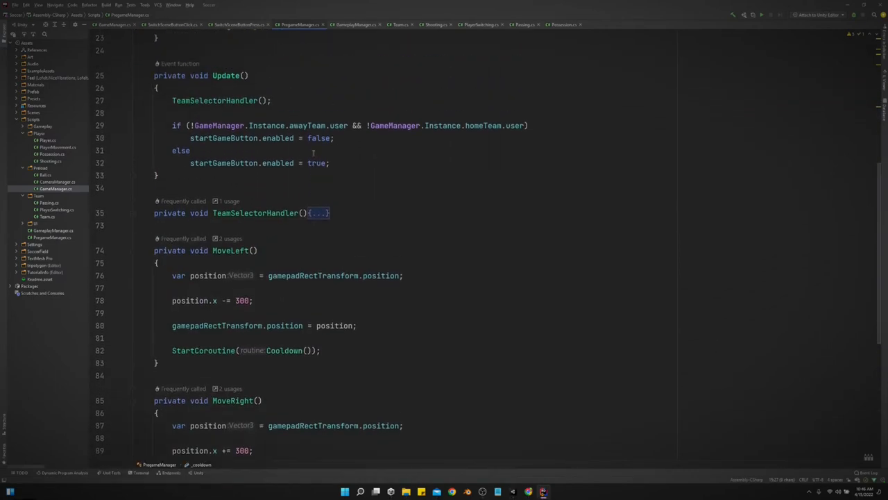
Step: Expand TeamSelectorHandler and scroll through its away/home team-selection if-blocks
click(317, 212)
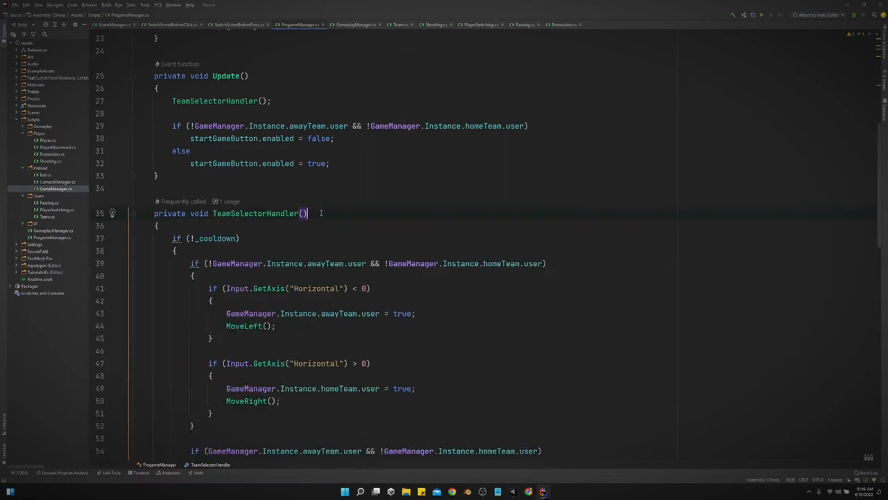
scroll(down, 3)
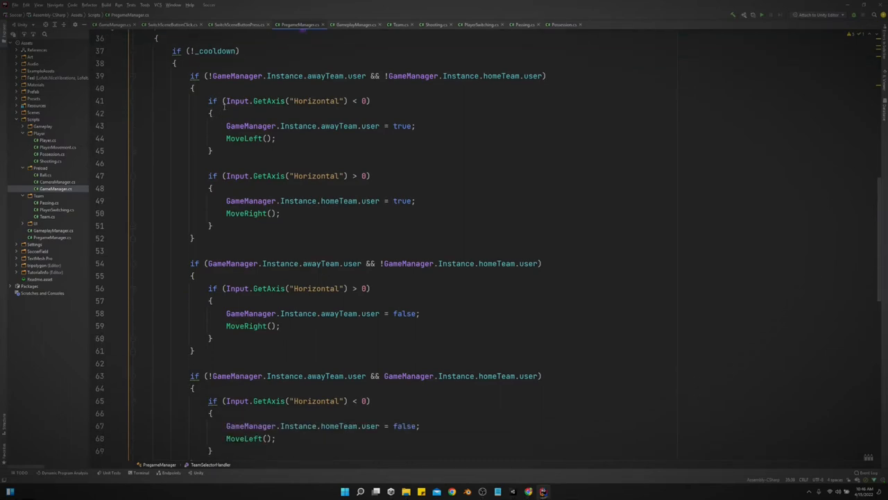
scroll(down, 3)
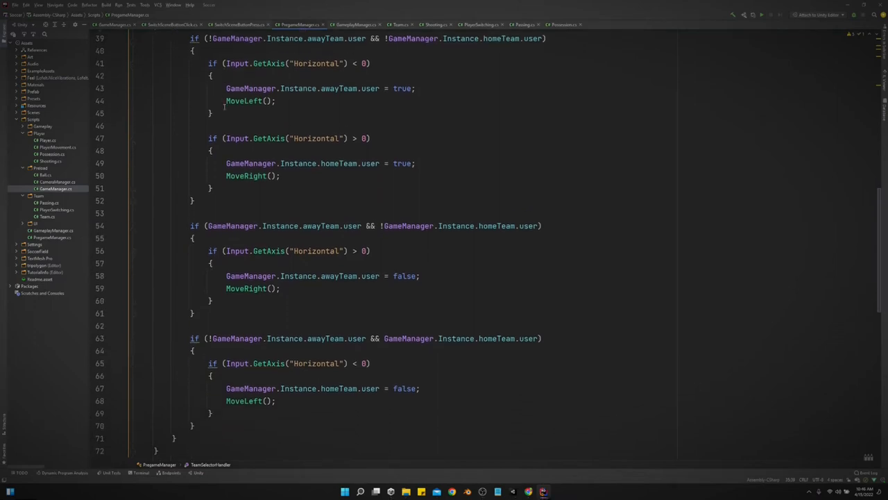
scroll(up, 3)
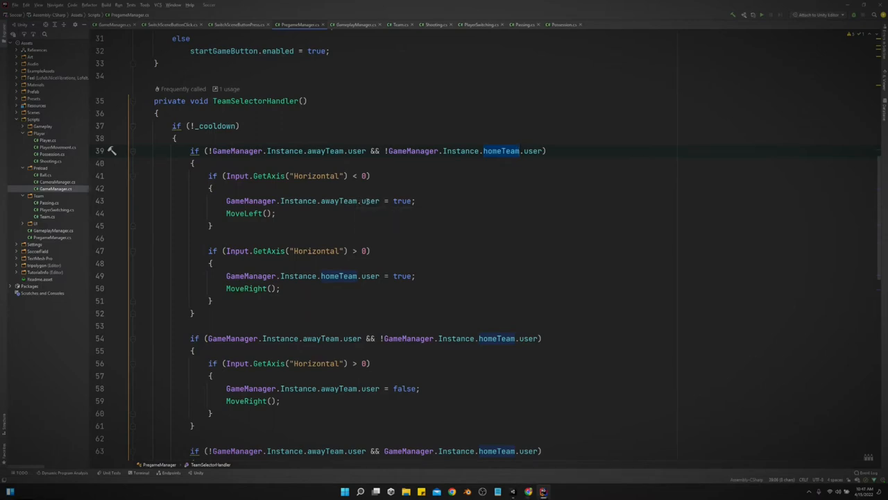
mouse_move(370, 200)
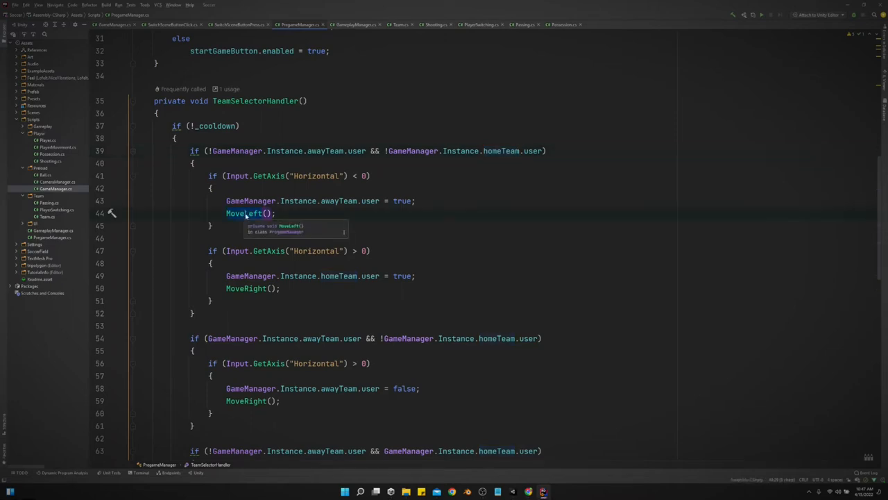
scroll(down, 3)
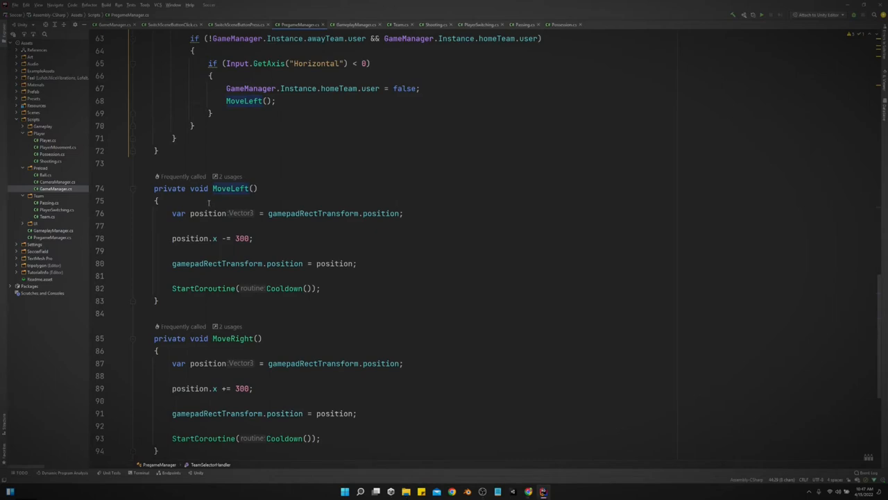
Step: Highlight the position variable in MoveLeft, then switch to the Unity Editor
double_click(208, 212)
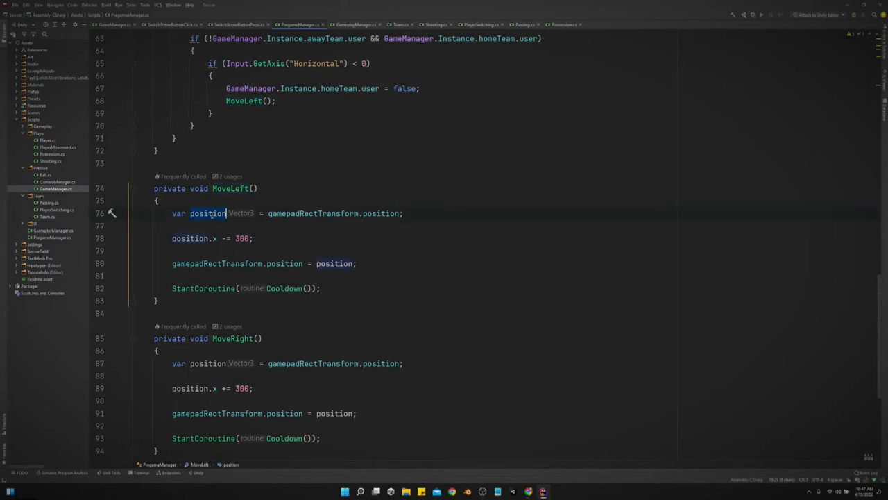
mouse_move(207, 213)
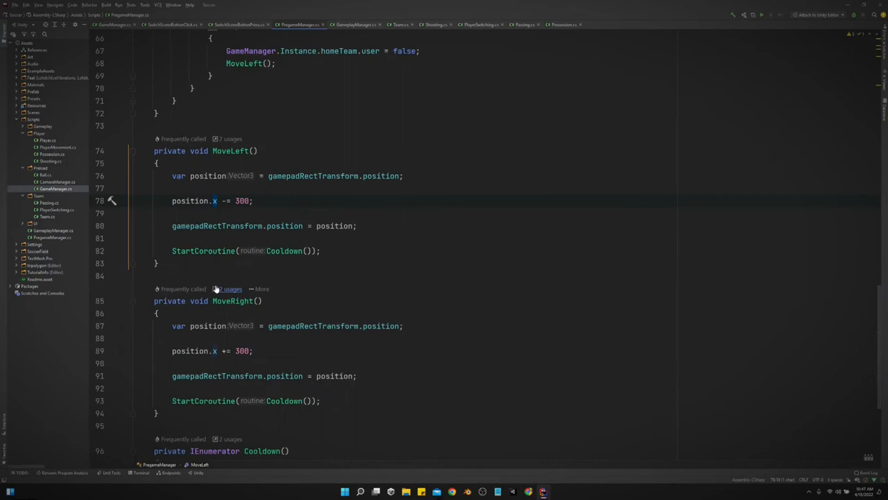
mouse_move(227, 288)
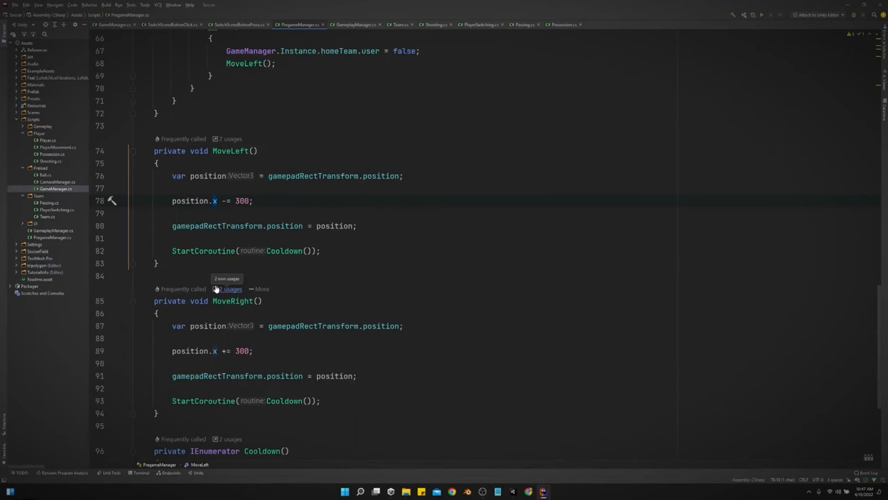
scroll(down, 3)
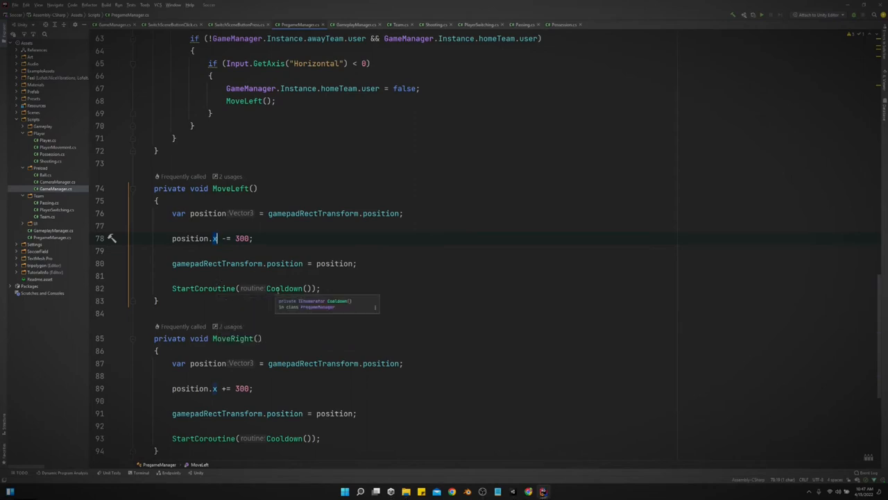
scroll(up, 3)
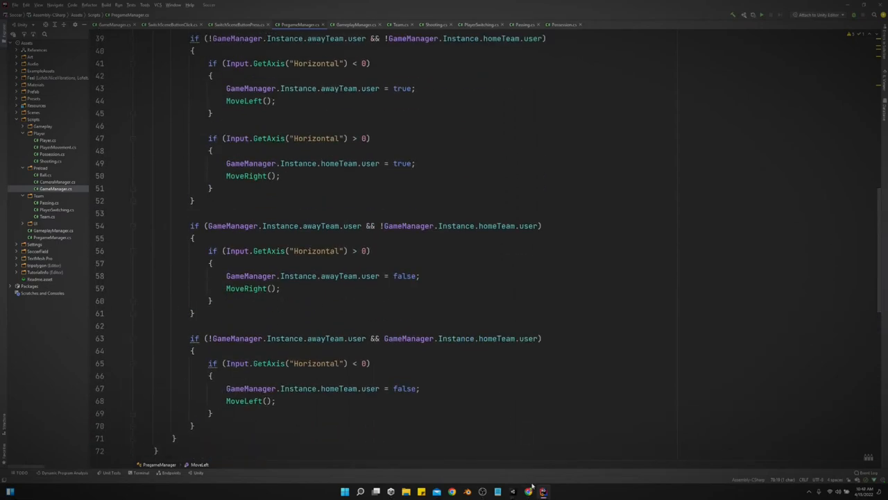
click(512, 491)
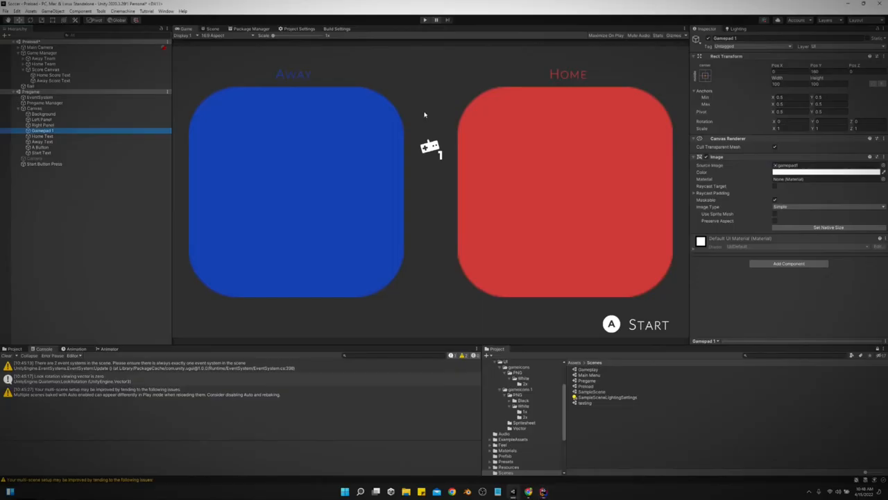
Step: Start and stop Play mode to test Away/Home team selection
click(424, 19)
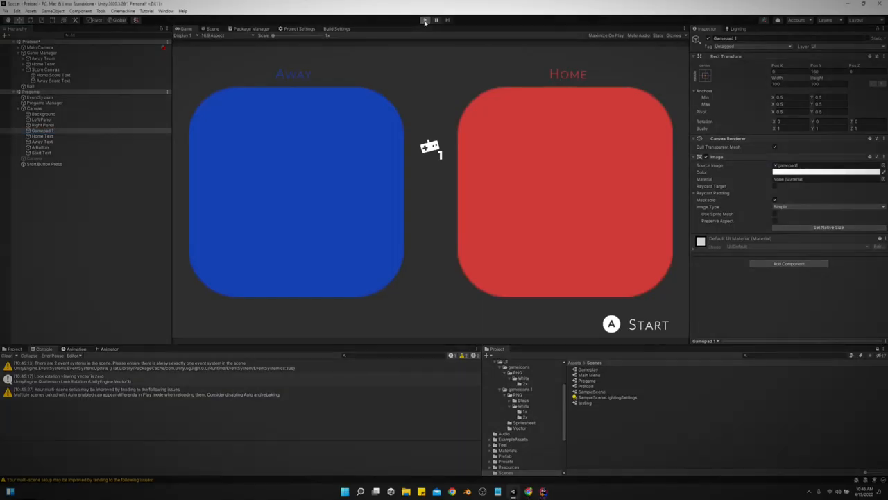
click(425, 19)
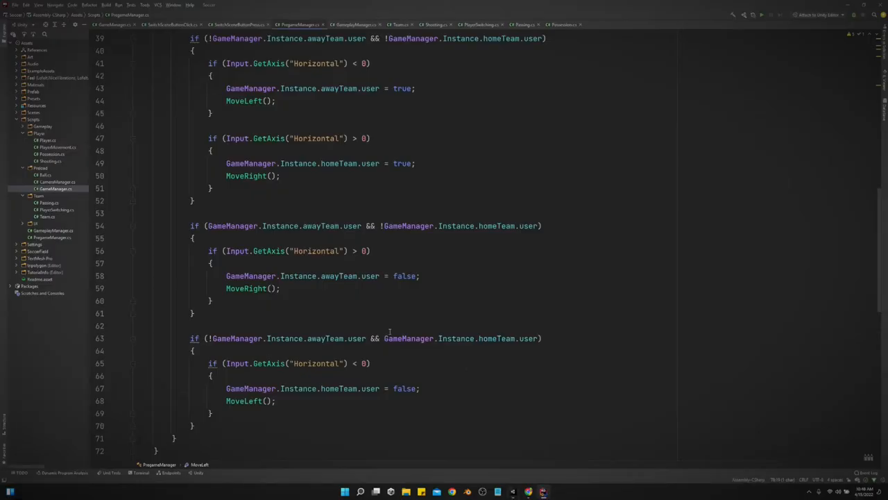
scroll(down, 3)
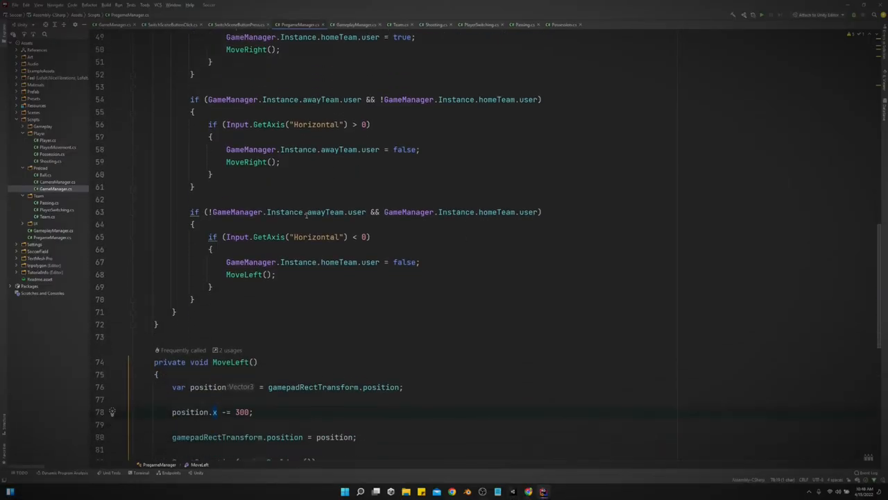
scroll(down, 3)
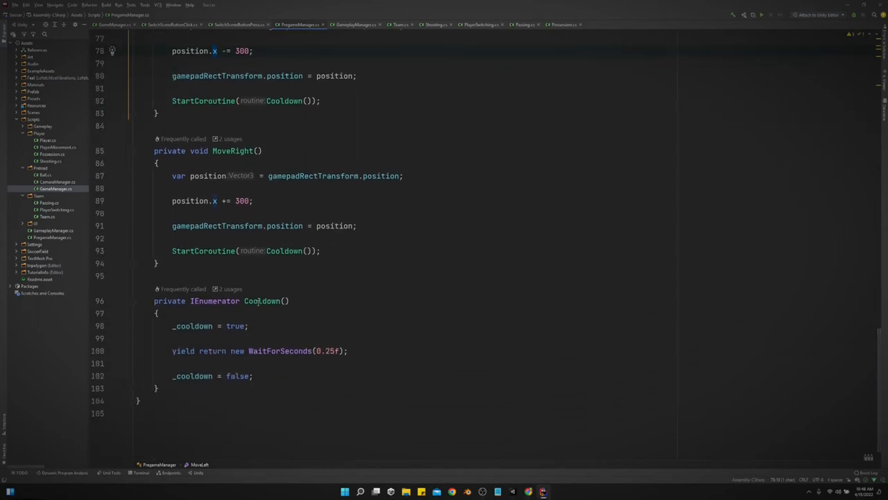
double_click(192, 326)
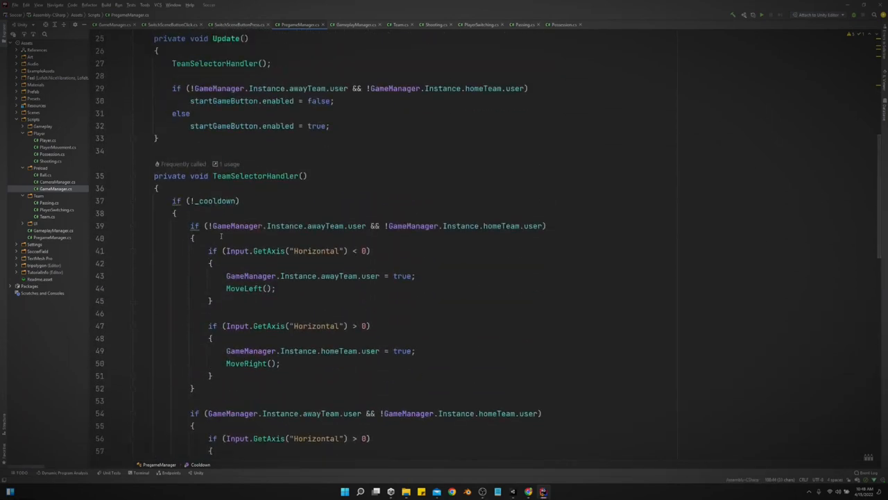
double_click(216, 201)
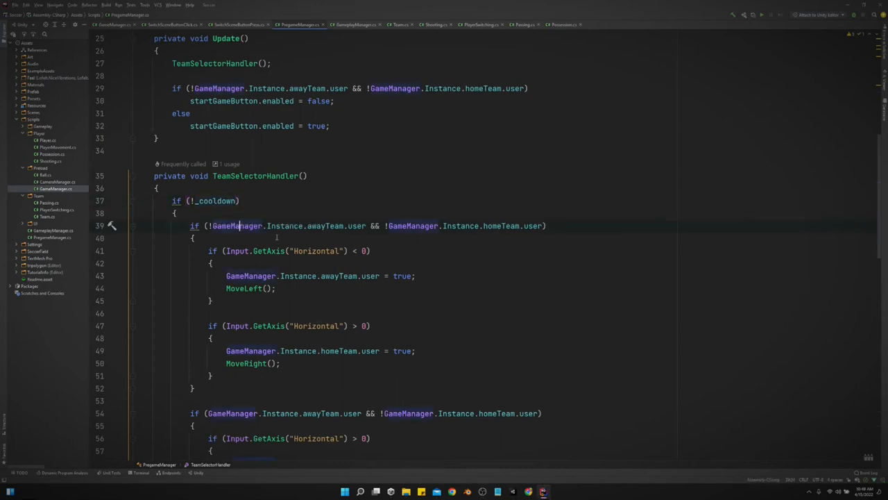
scroll(down, 3)
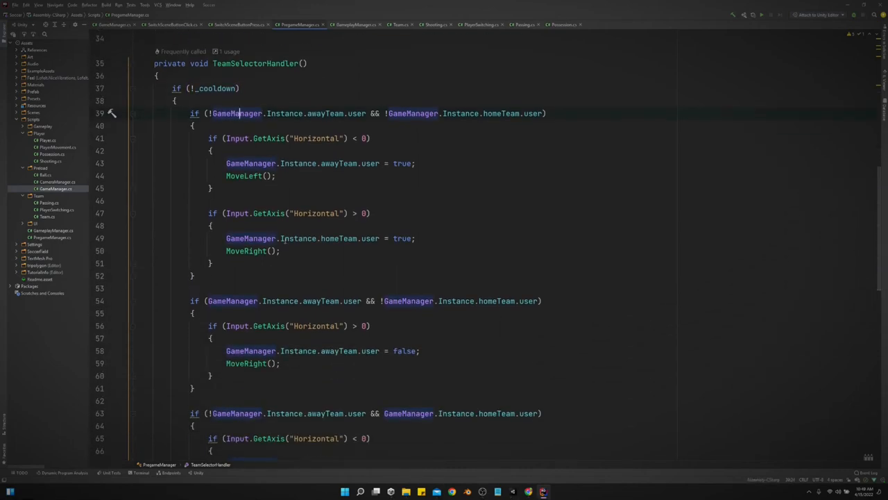
mouse_move(316, 238)
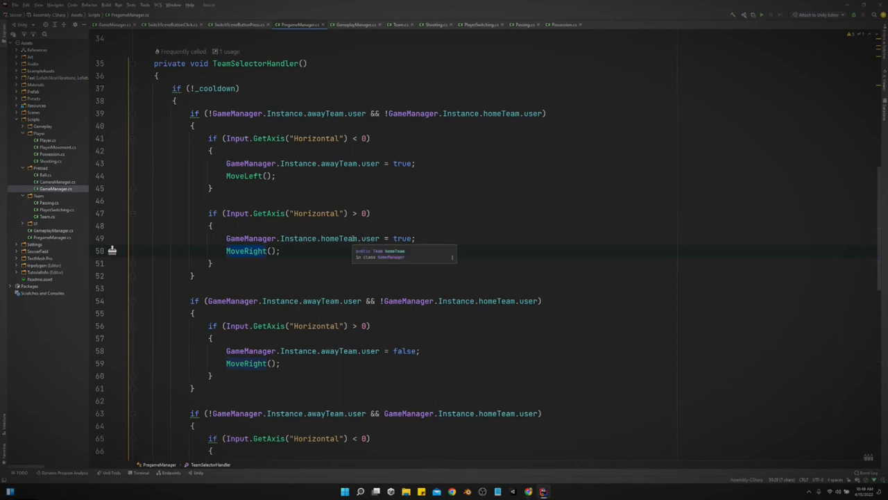
scroll(down, 3)
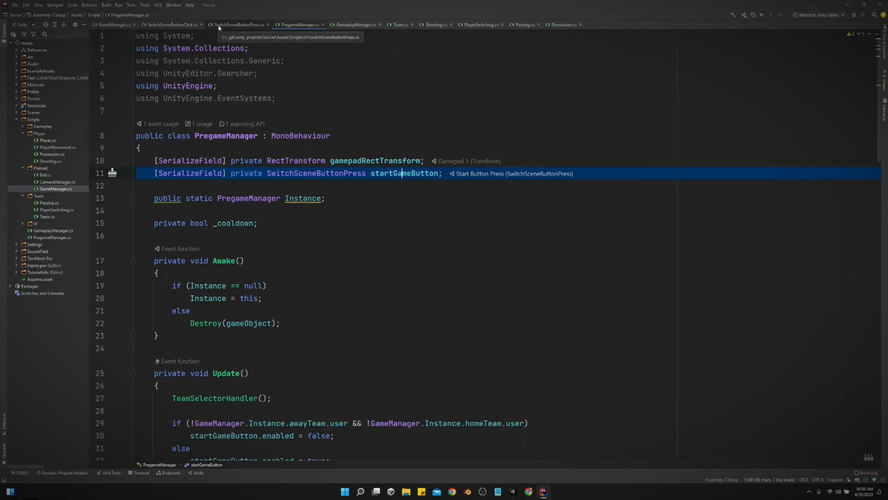
Step: Open SwitchSceneButtonClick.cs, then SwitchSceneButtonPress.cs
click(170, 24)
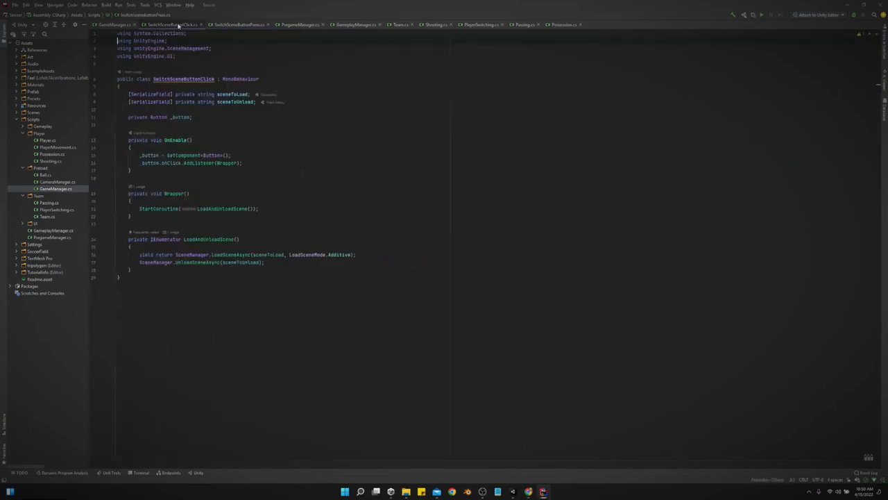
mouse_move(202, 127)
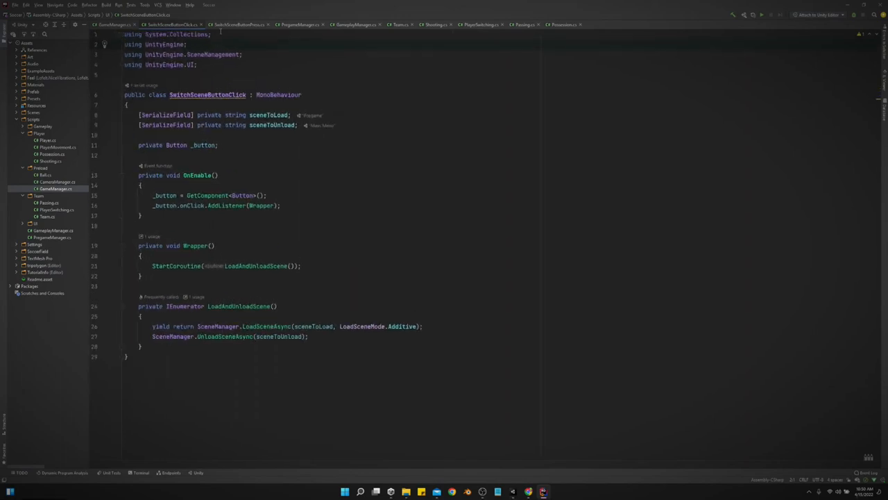
mouse_move(238, 24)
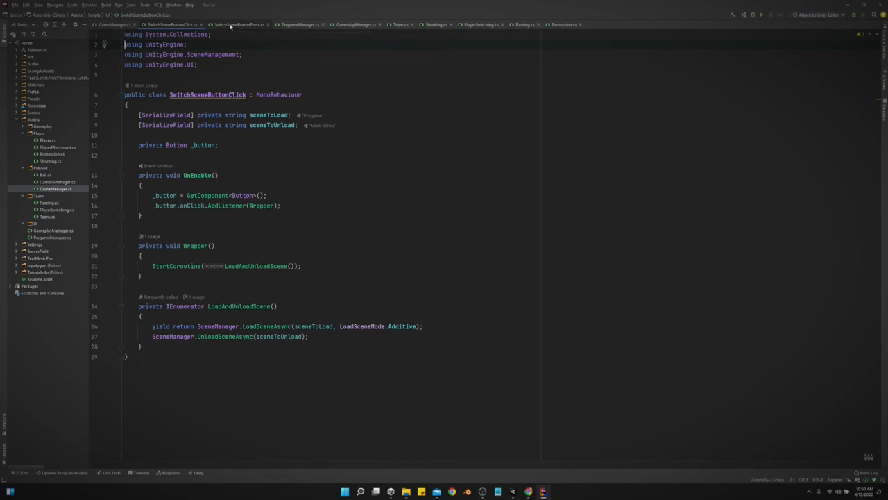
click(238, 24)
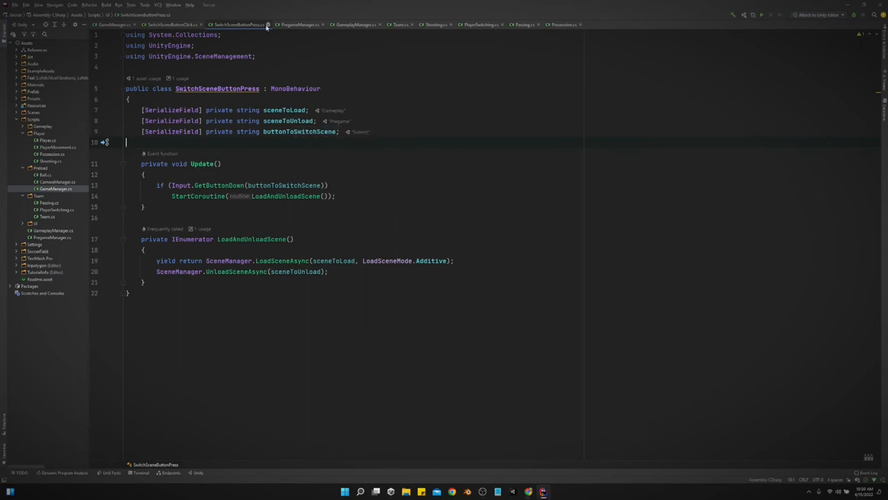
mouse_move(299, 24)
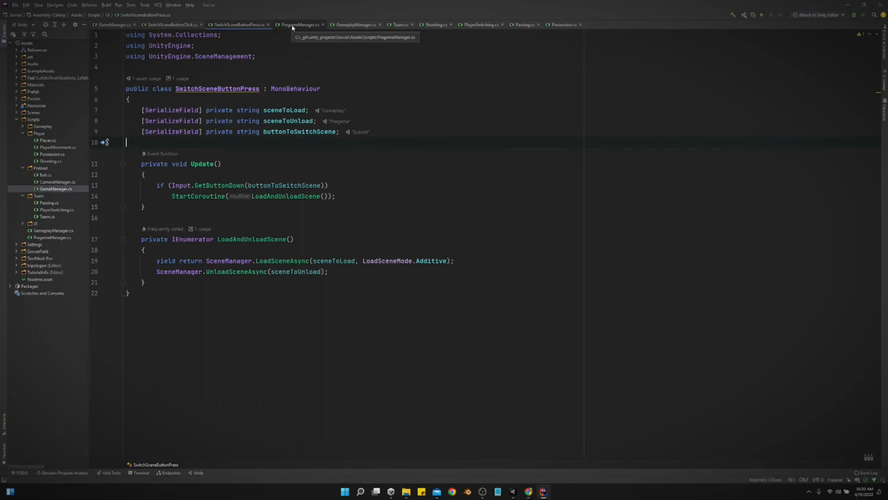
mouse_move(238, 25)
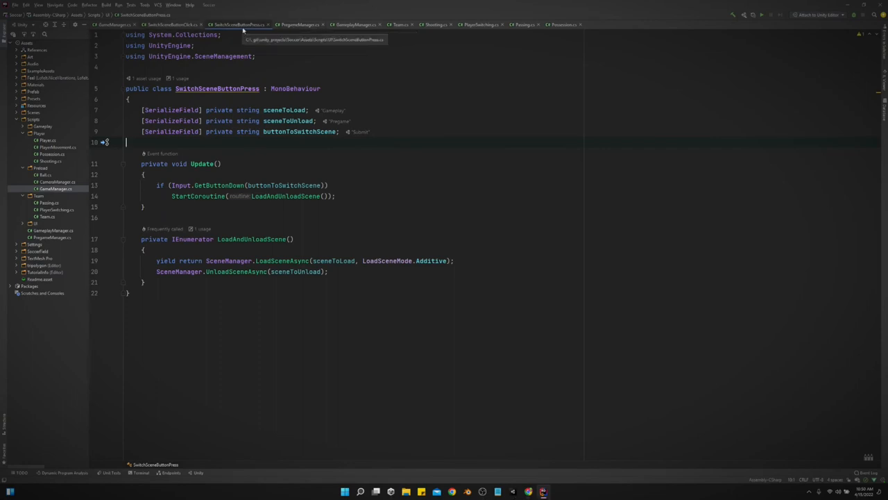
Step: Return to PregameManager.cs, where Update gates startGameButton on both teams
click(298, 24)
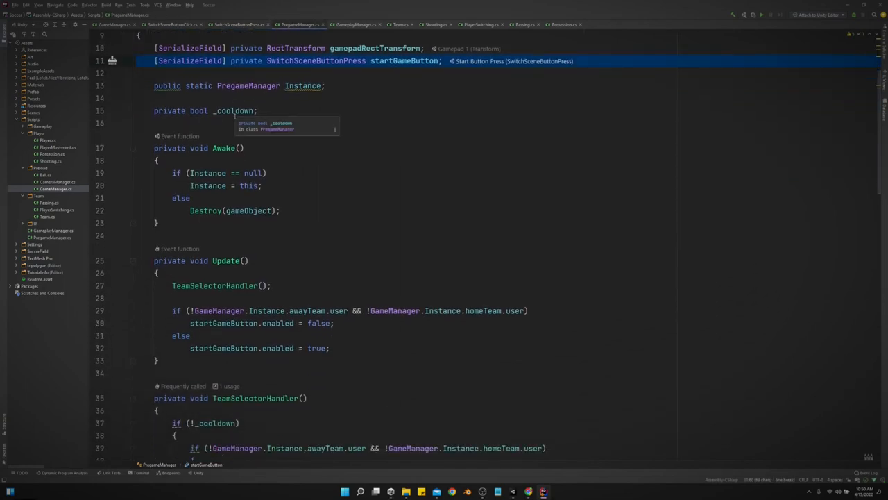
scroll(down, 3)
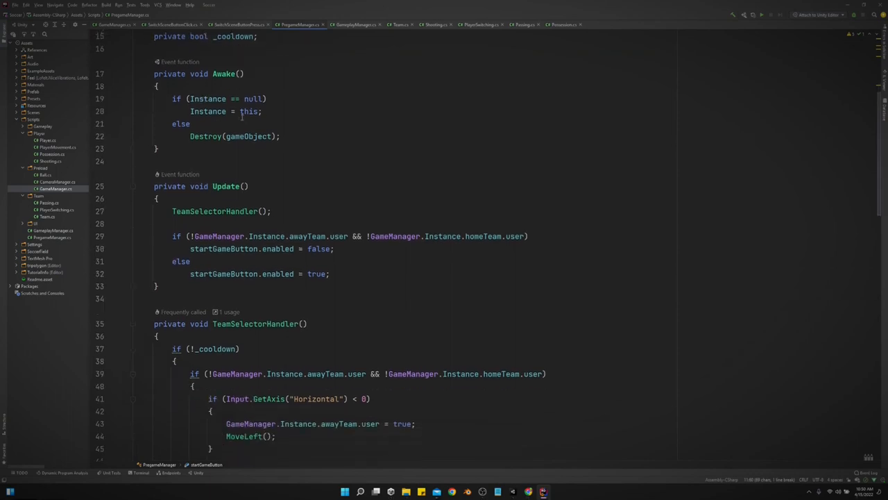
scroll(down, 3)
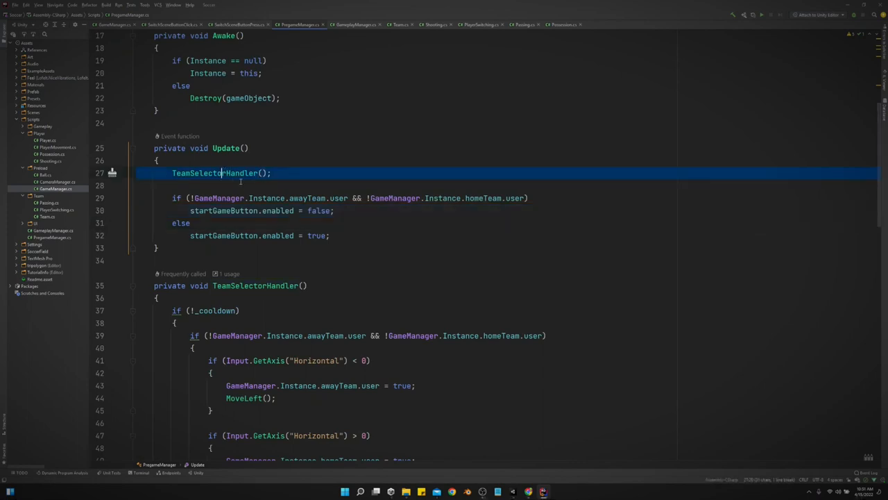
scroll(down, 3)
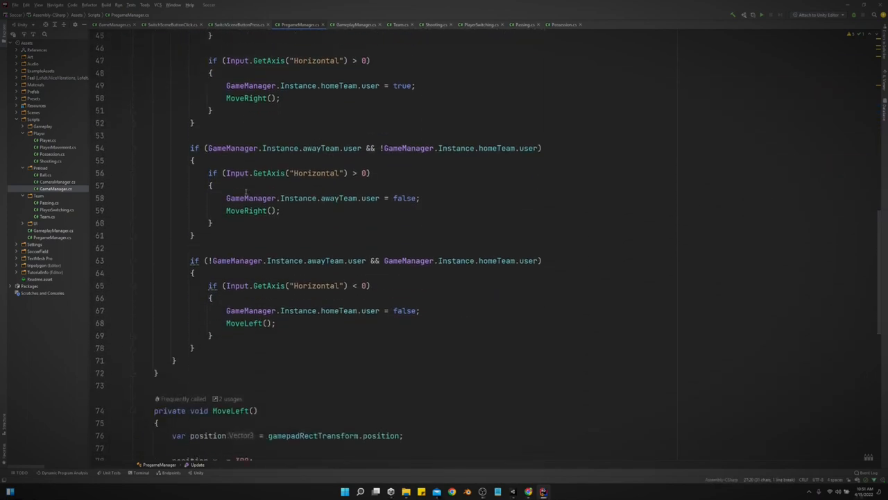
scroll(down, 3)
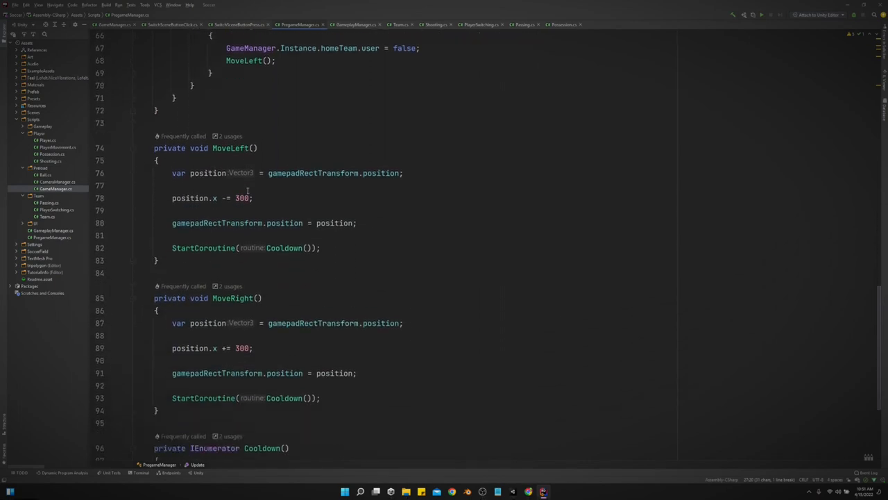
scroll(down, 3)
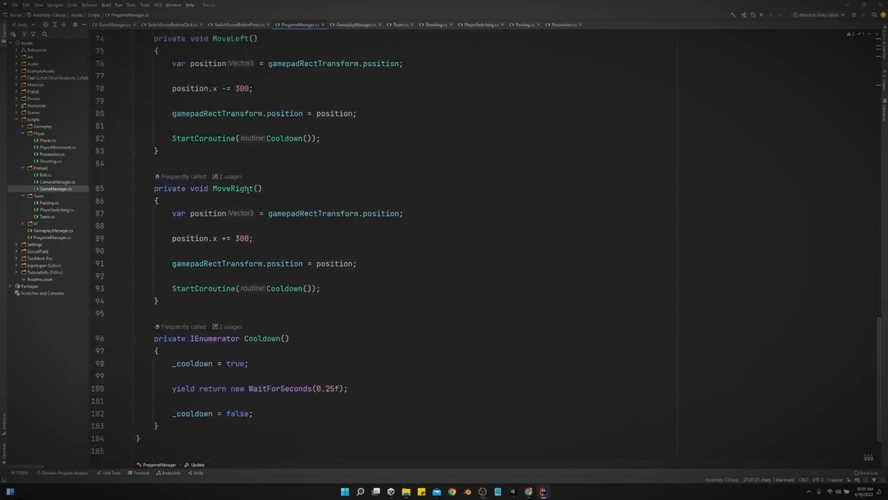
scroll(up, 3)
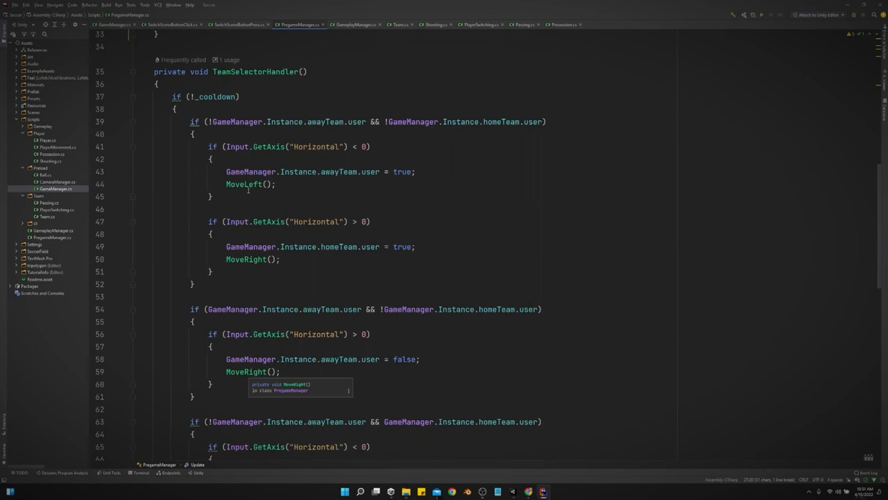
scroll(up, 3)
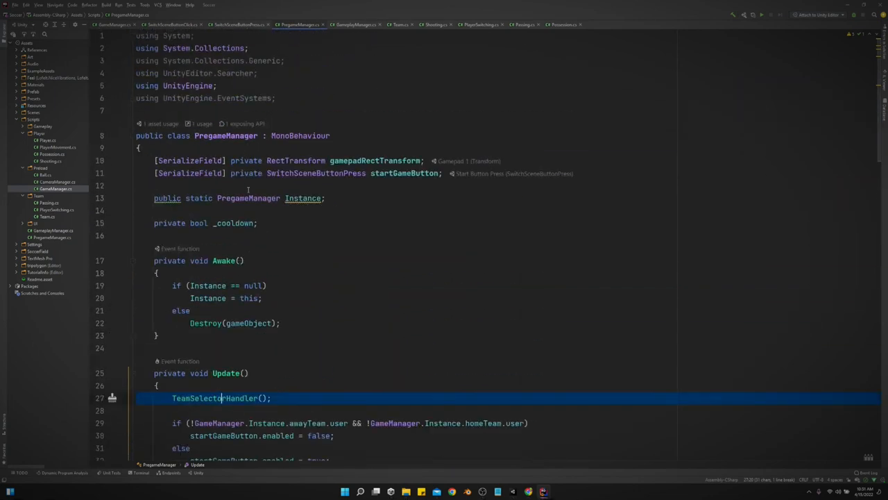